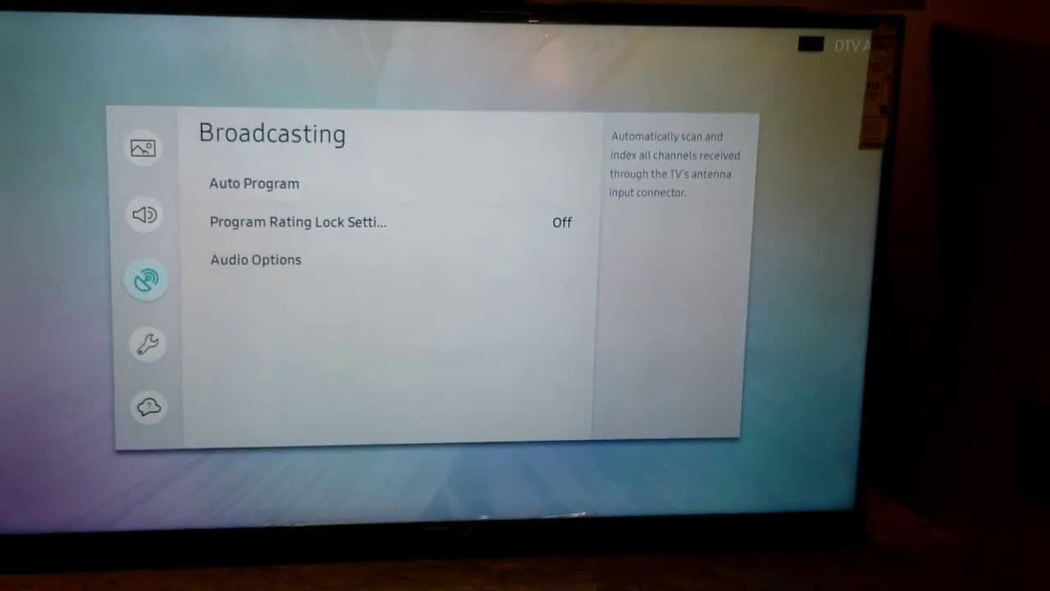
# Select Auto Program under Broadcasting to show its Start and Cancel prompt
pyautogui.click(254, 183)
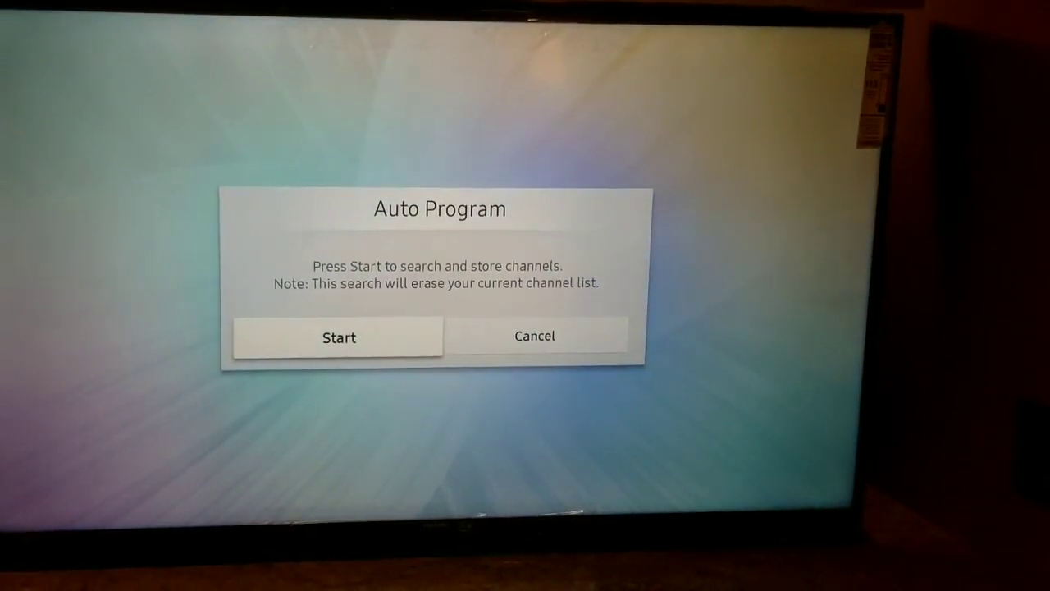